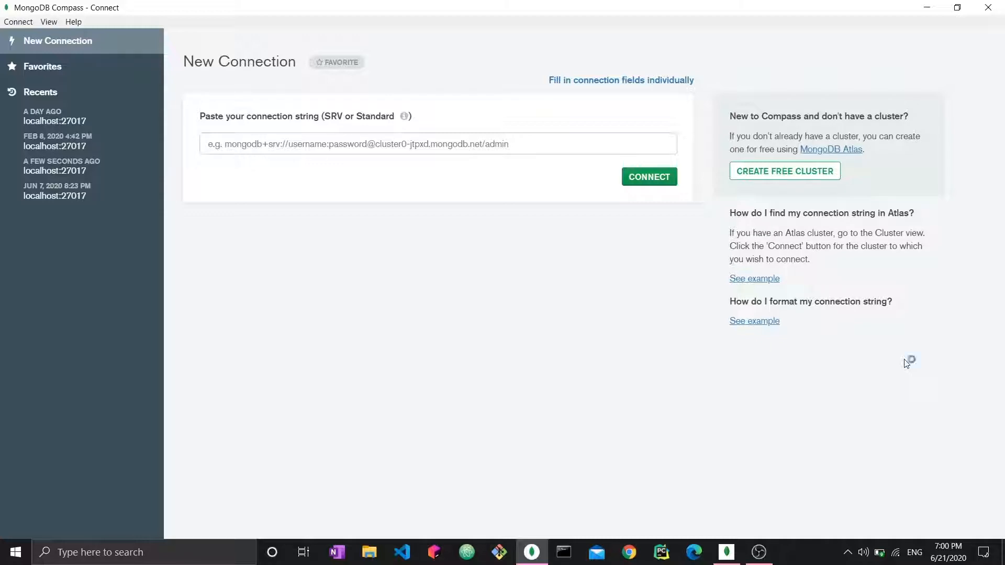
mouse_move(906, 364)
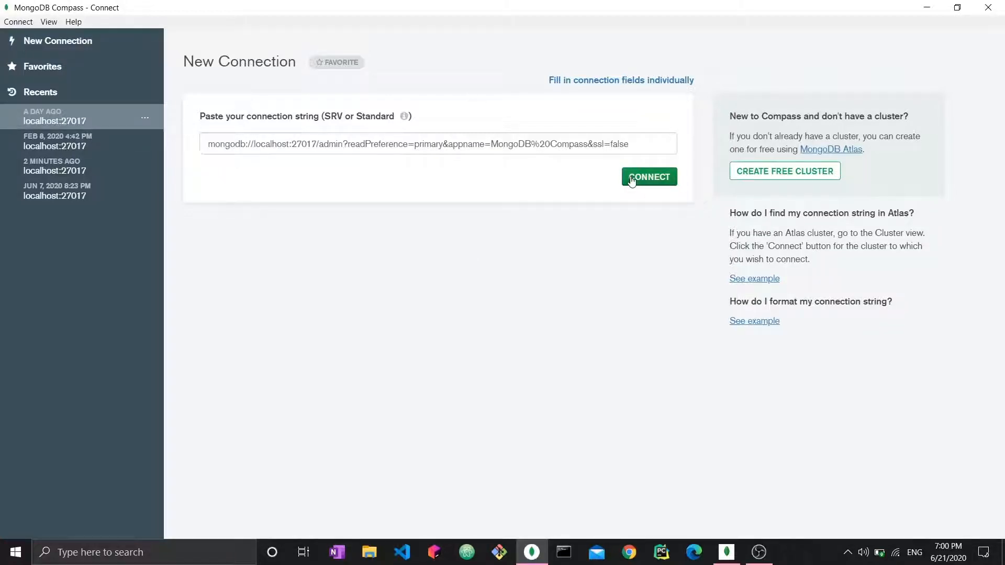
Step: Connect to the local server, open mydatabase's products collection, and bring up MongoDB Shell
left_click(649, 177)
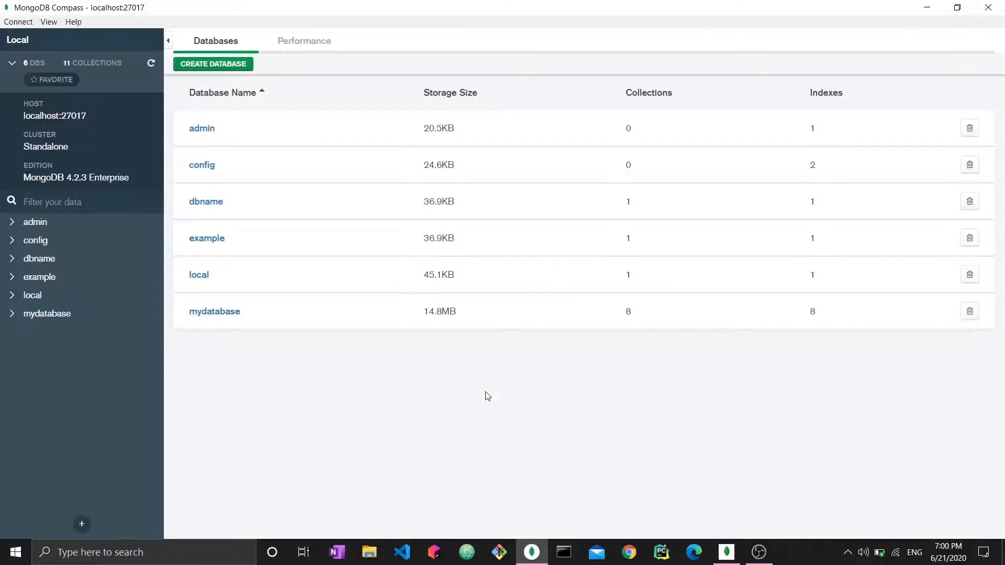
mouse_move(215, 311)
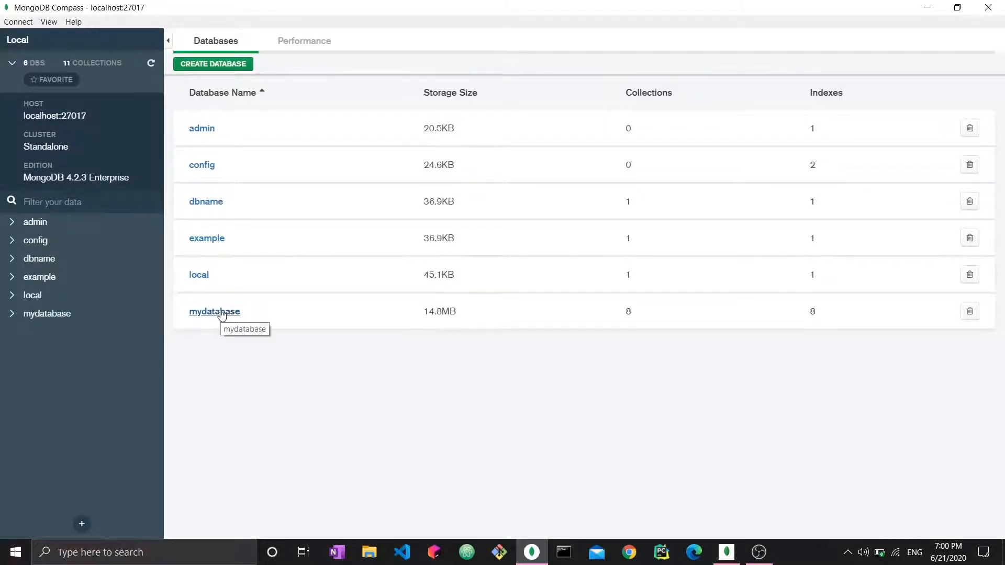
left_click(215, 311)
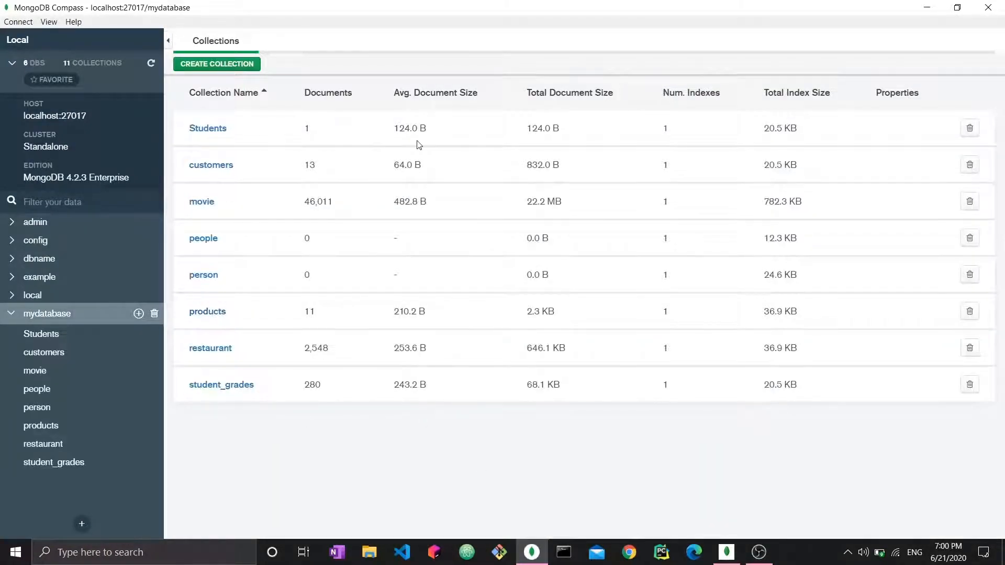
left_click(207, 311)
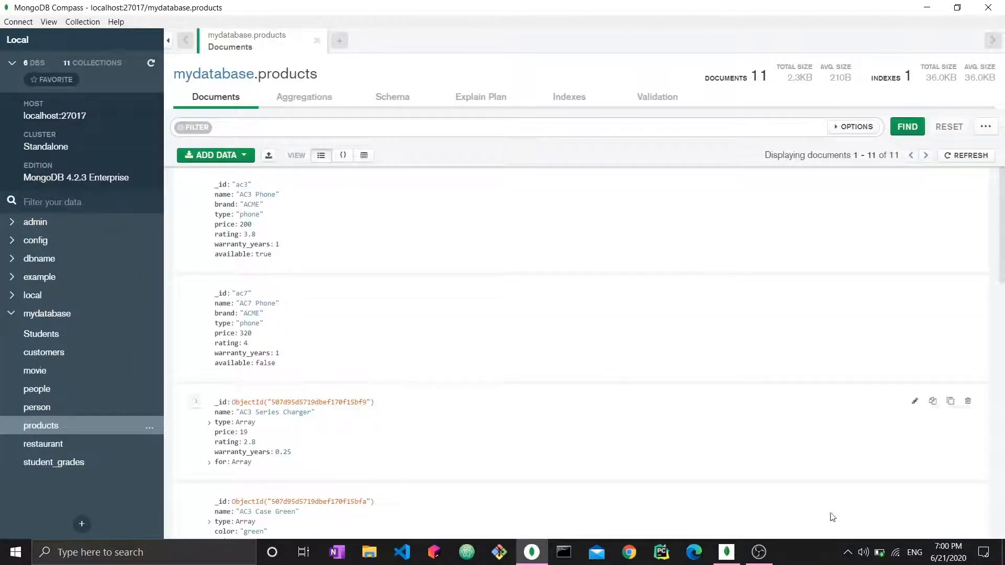
left_click(726, 552)
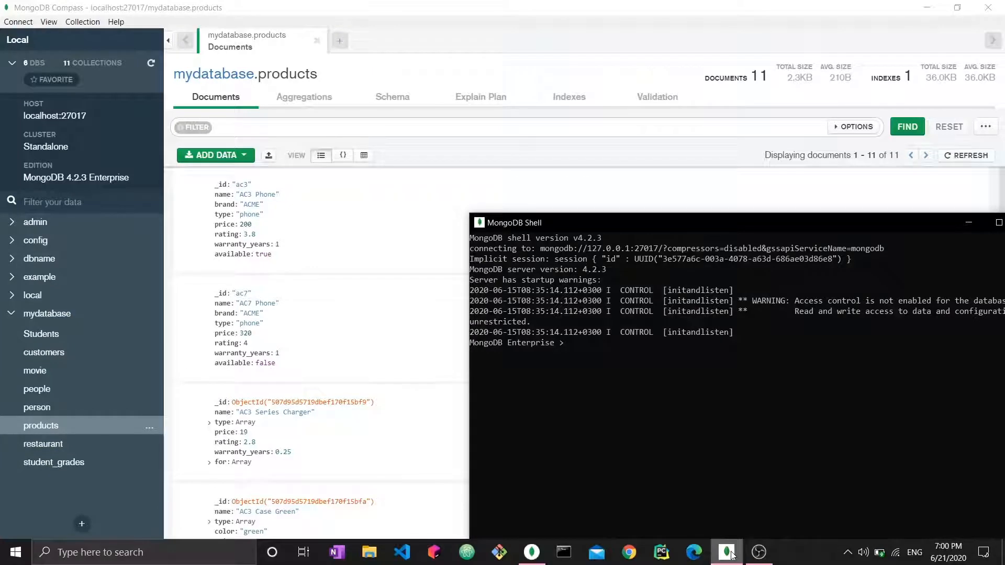
Step: Enter 'use mydatabase' at the shell prompt
type("use m")
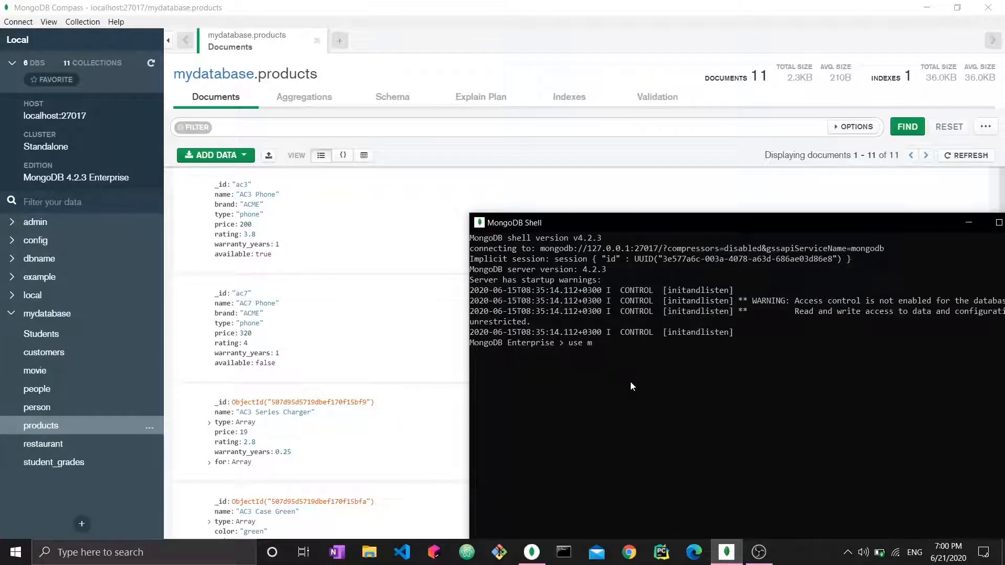
type("ydatabase")
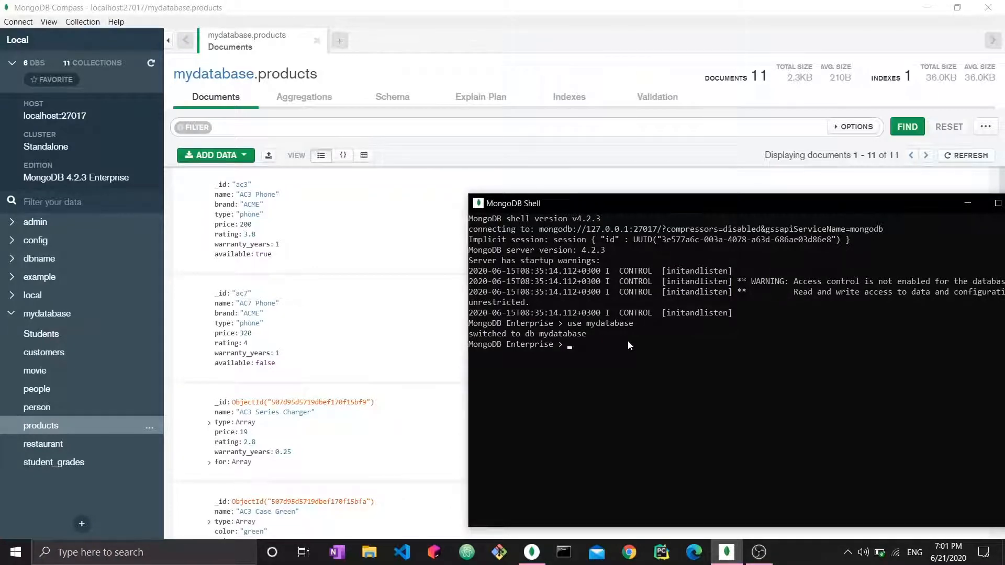
mouse_move(586, 357)
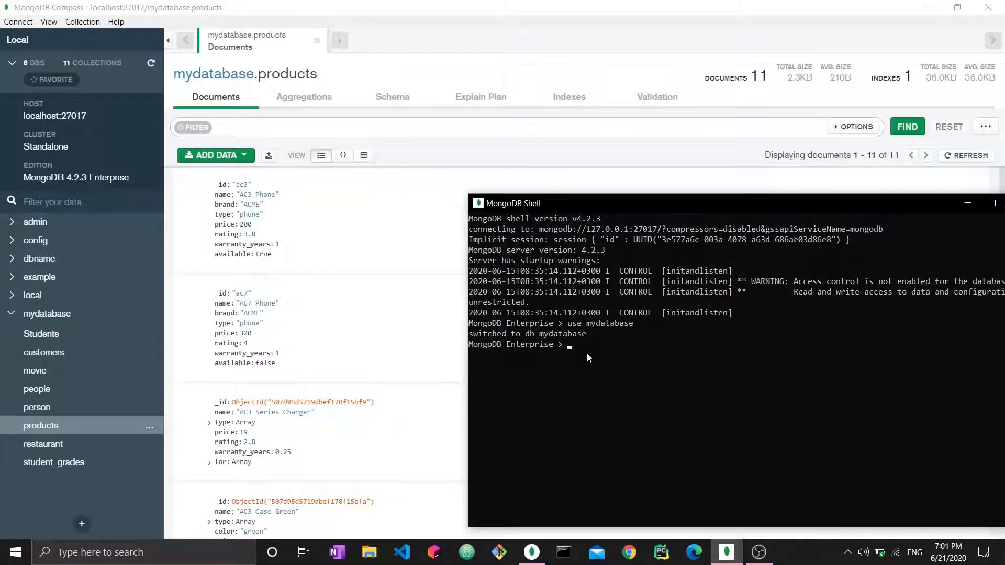
Step: Run db.products.find({rating:{$lte:4}}), then rerun it with .pretty() appended
type("db")
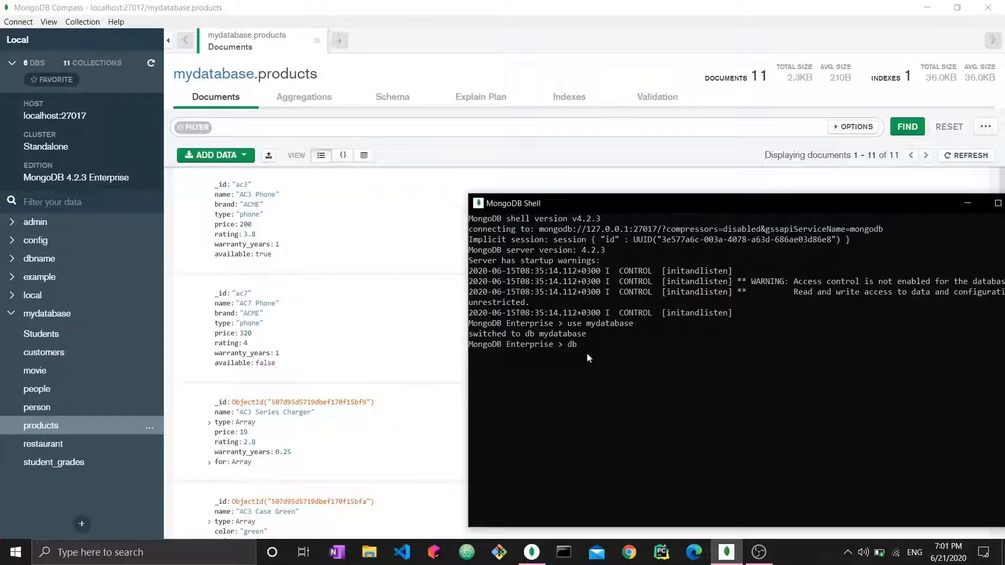
type(".produ")
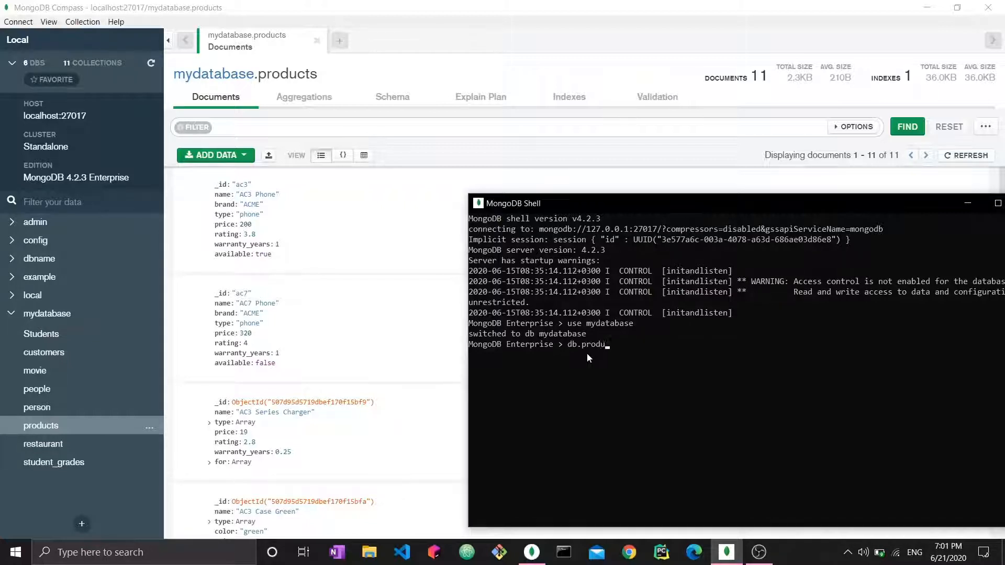
type("cts.find({")
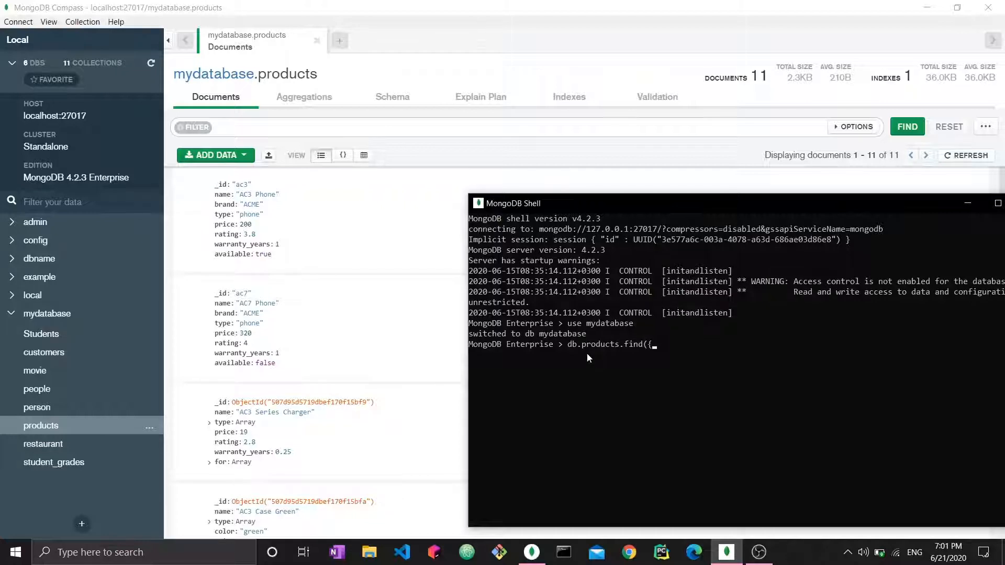
type("rating")
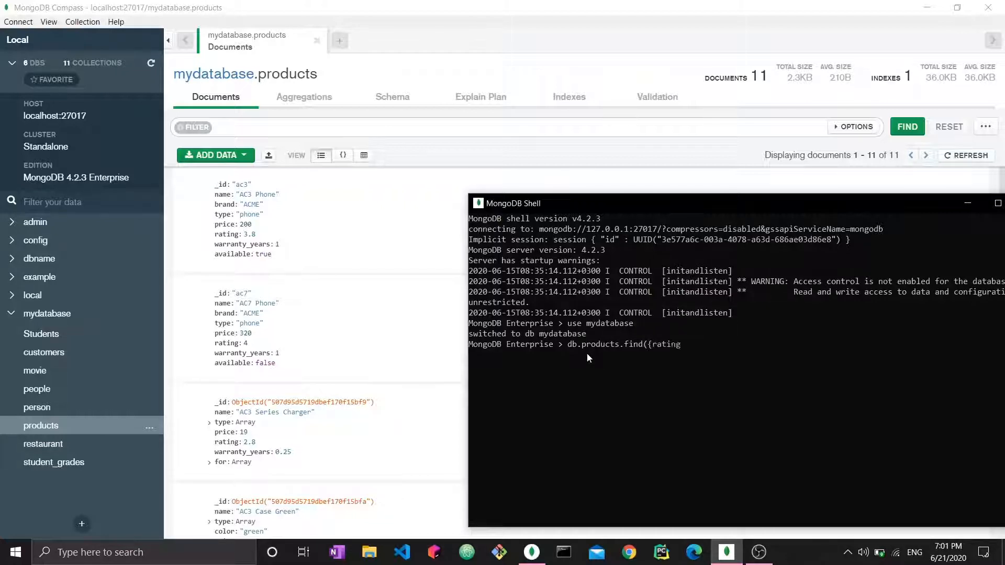
type(":{$l")
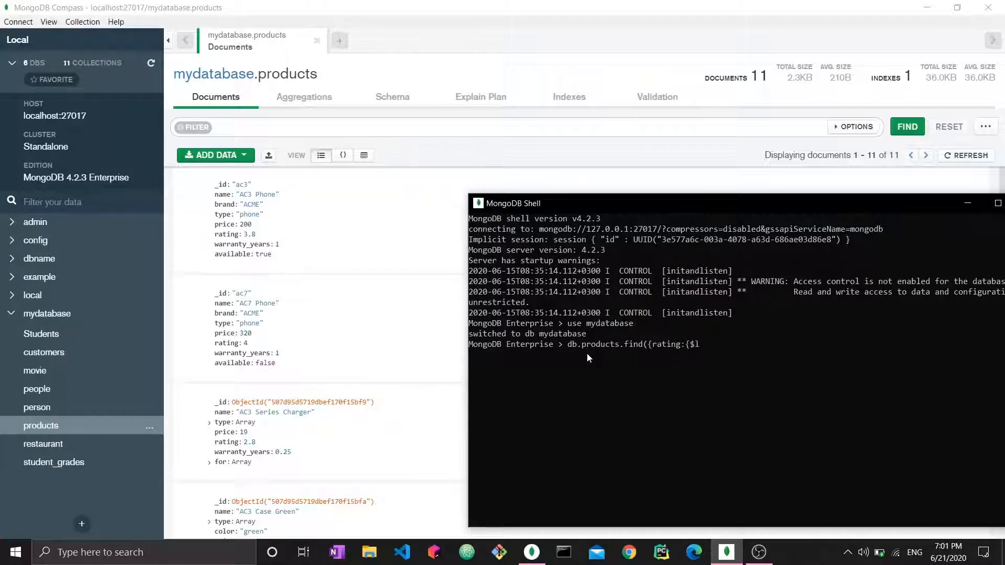
type("te:")
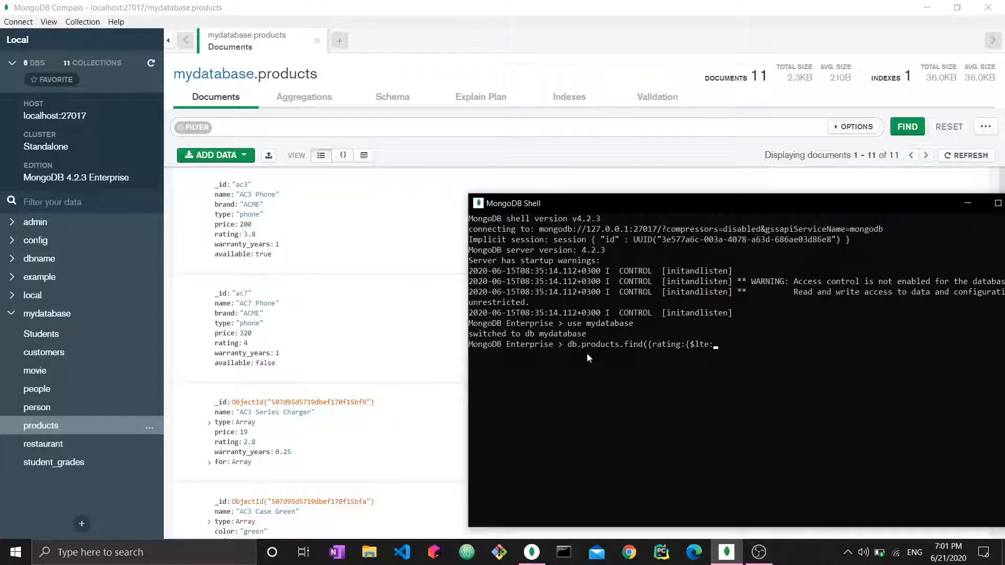
type("4}}")
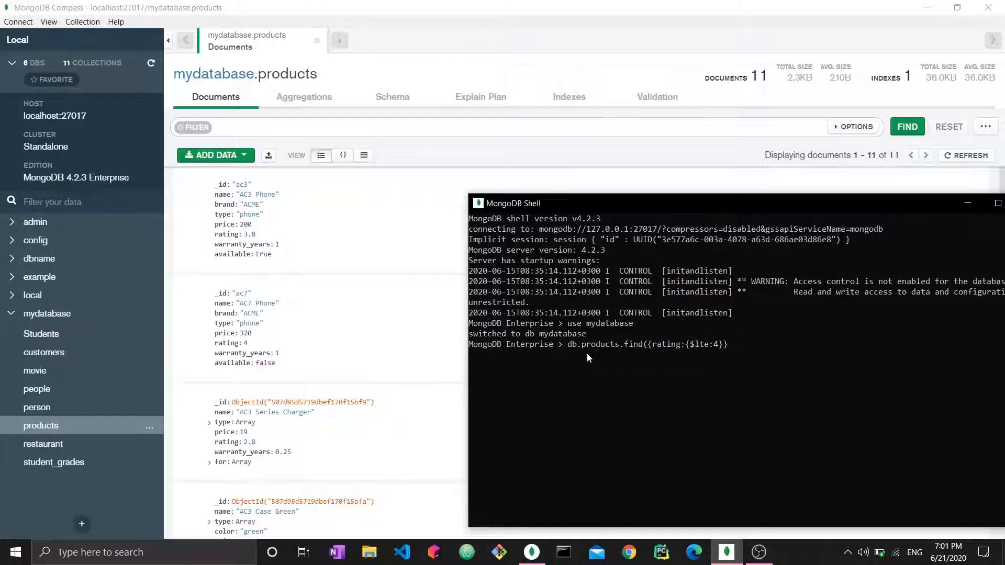
type(")")
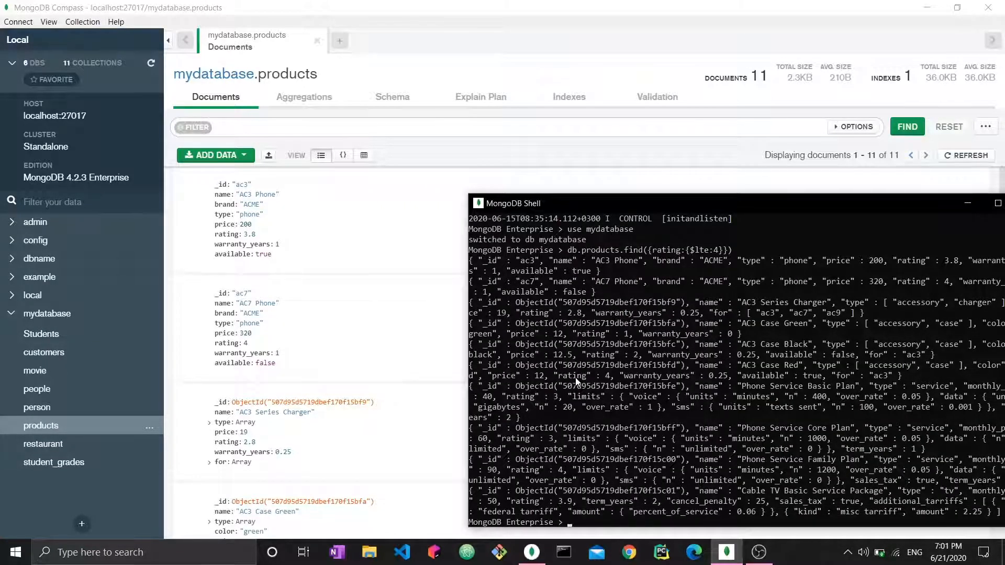
type(".pretty")
type("db.products.find({rating:{$lte:4}},")
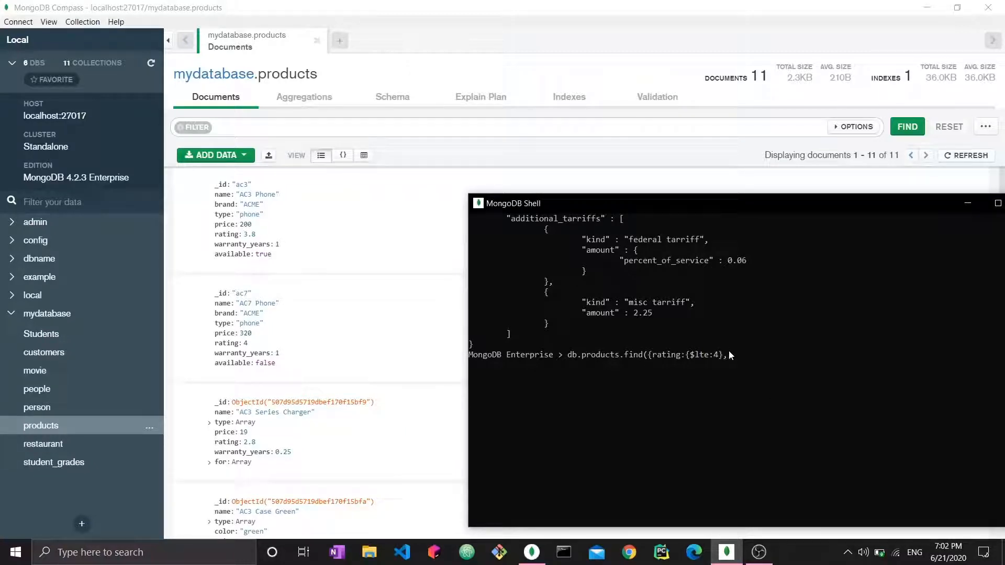
Step: Add price:{$gt:10} after the rating $lte 4 condition in the find filter
type("price:{")
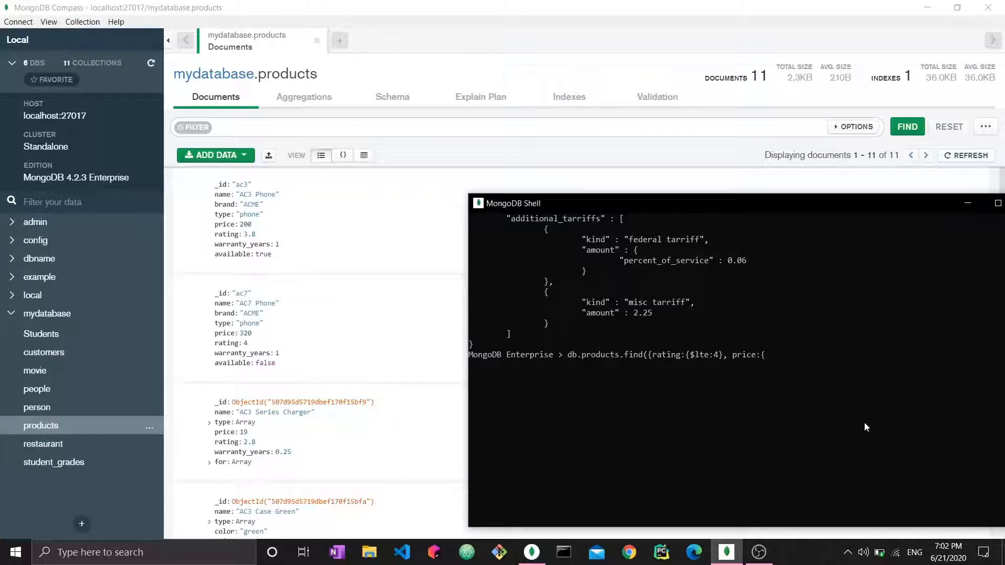
type("gte")
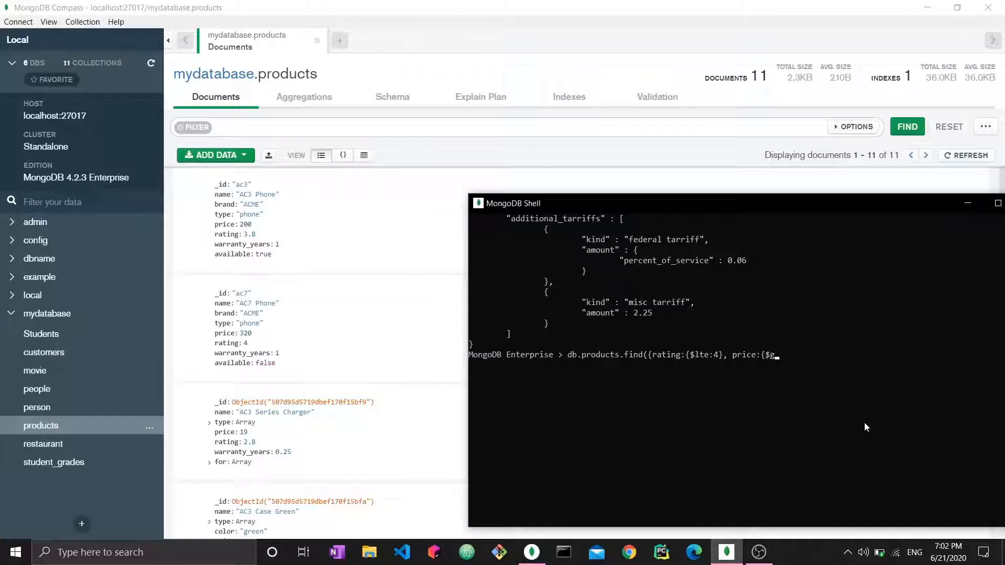
type("t:10")
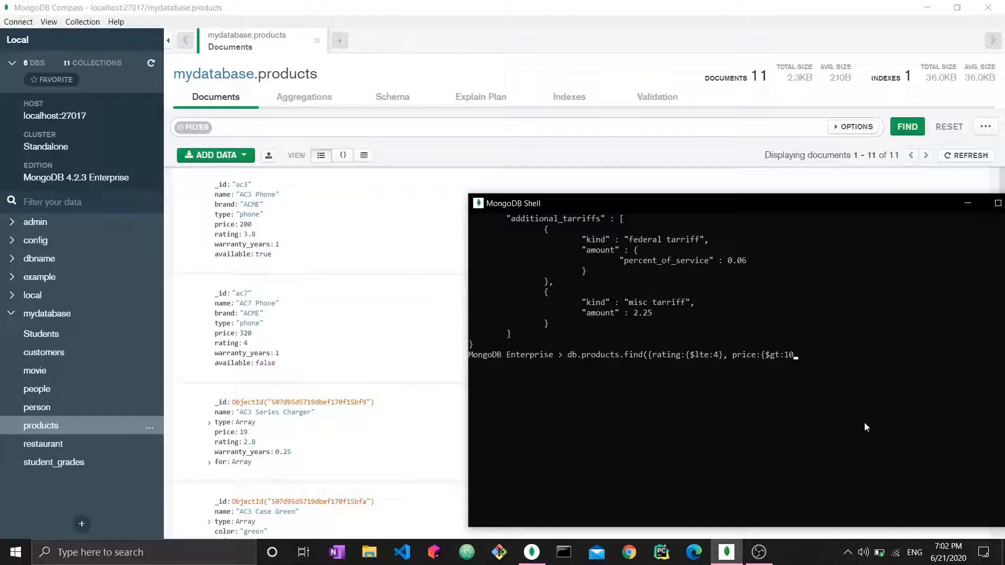
type("}}")
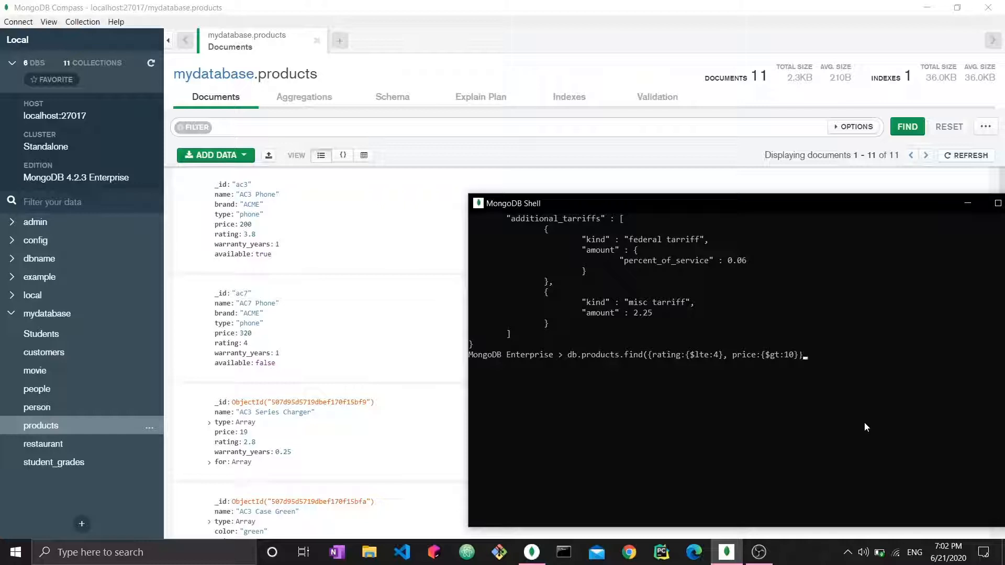
mouse_move(745, 371)
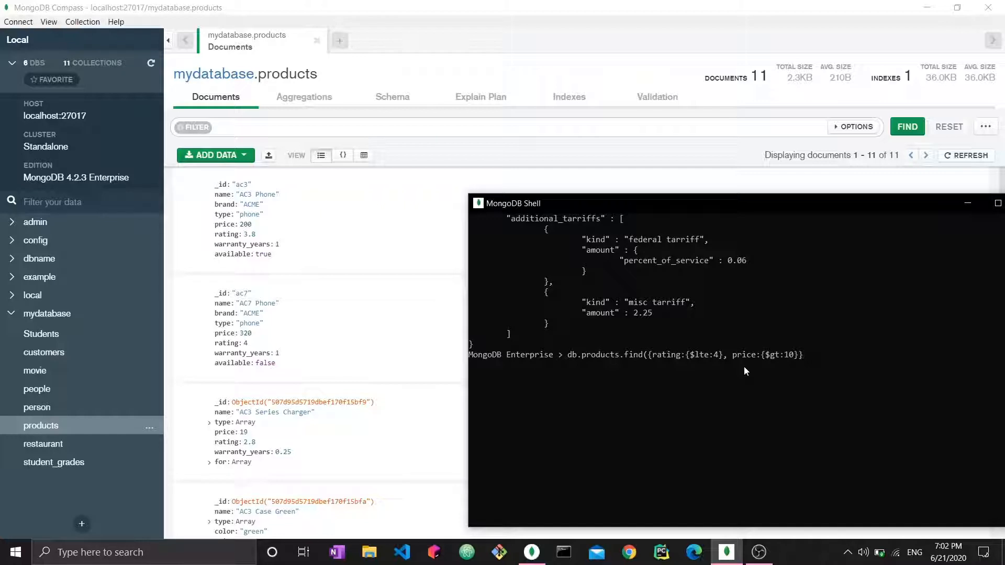
Step: Append the projection {name:1, brand:1} to the rating-and-price query and run it
type(",")
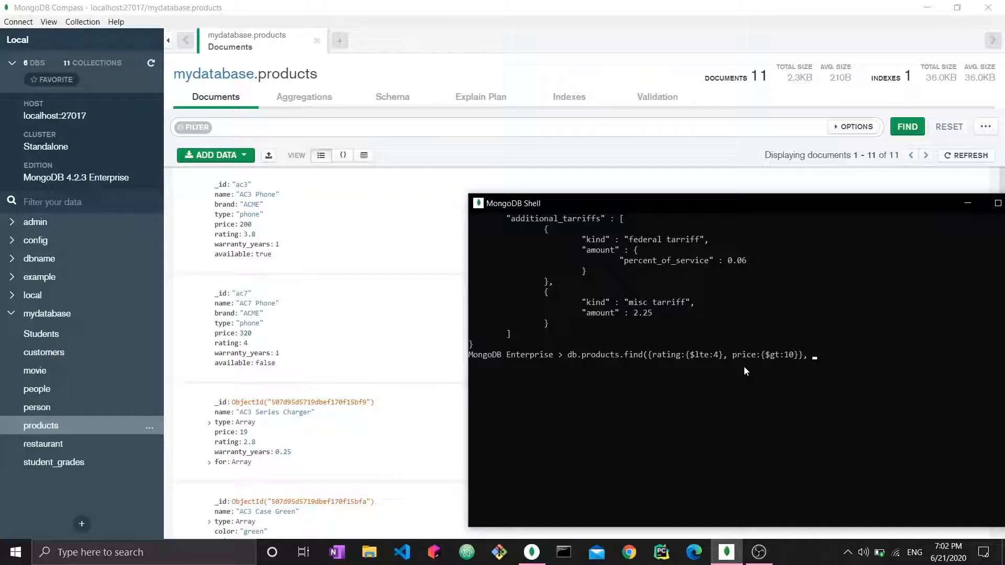
type("{")
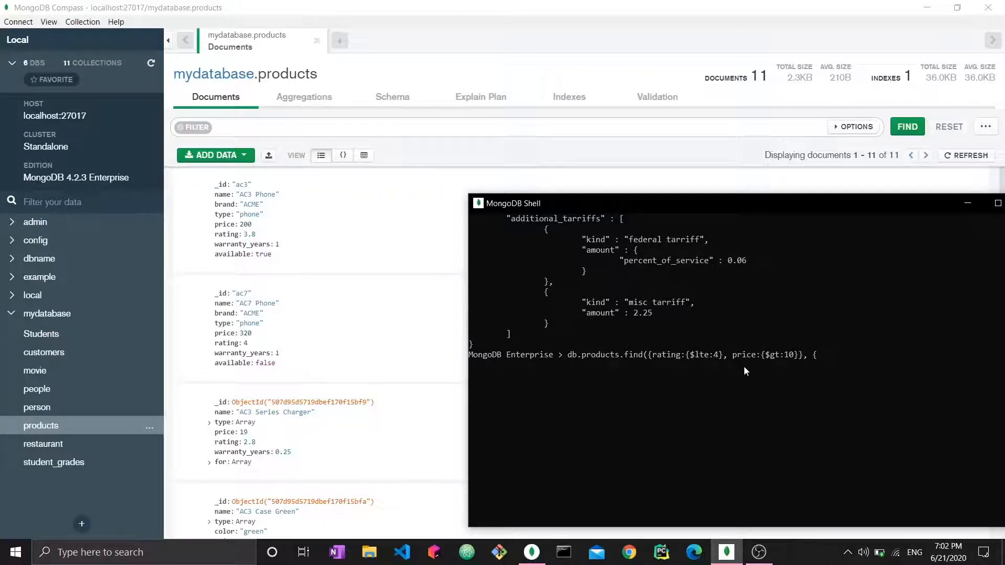
type("name")
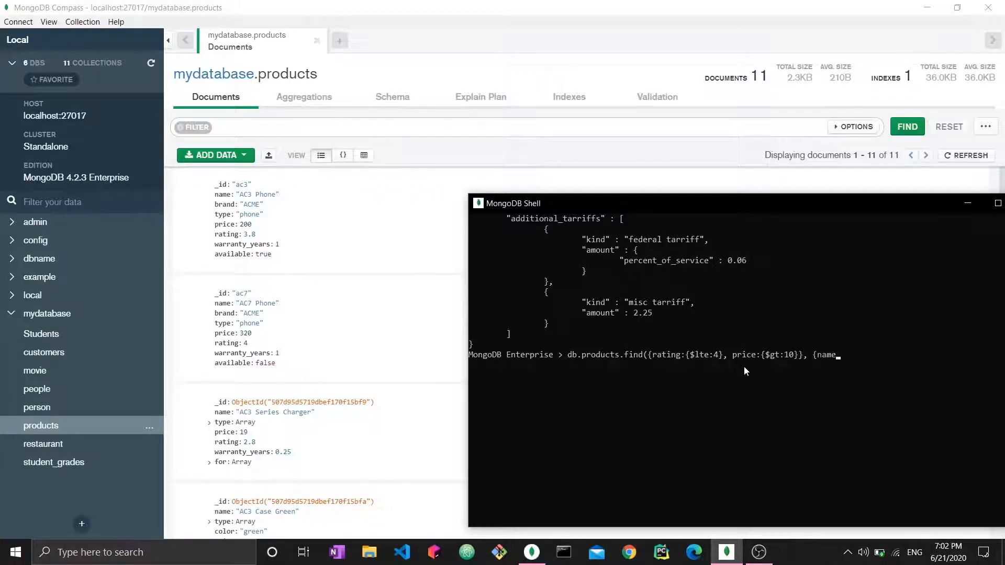
mouse_move(832, 403)
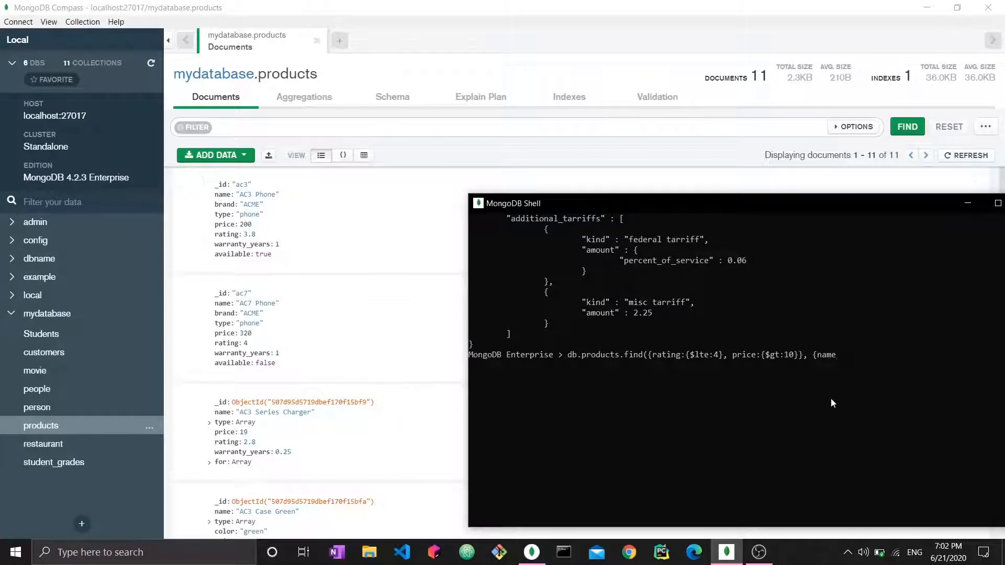
type("1")
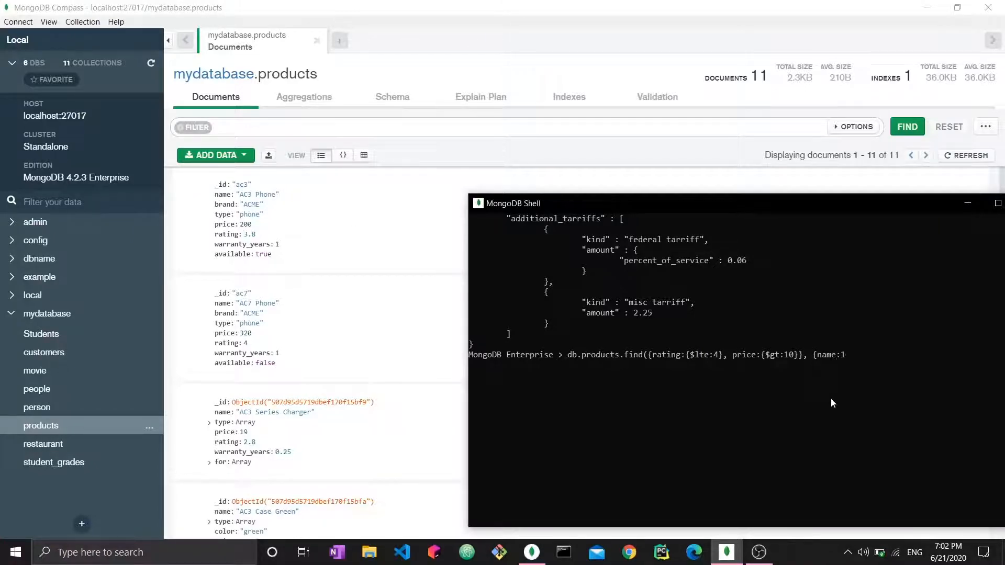
type("br")
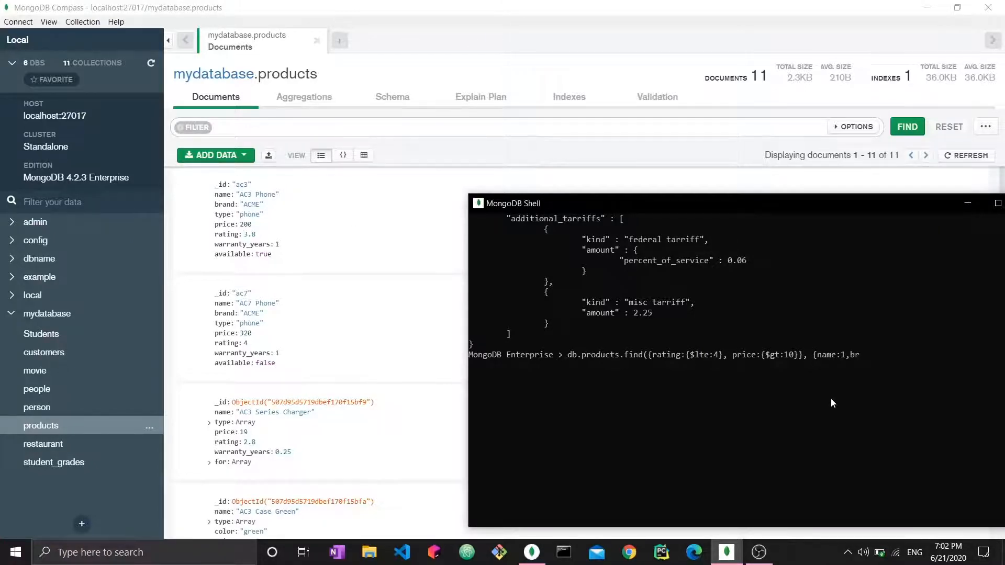
type("and:1})")
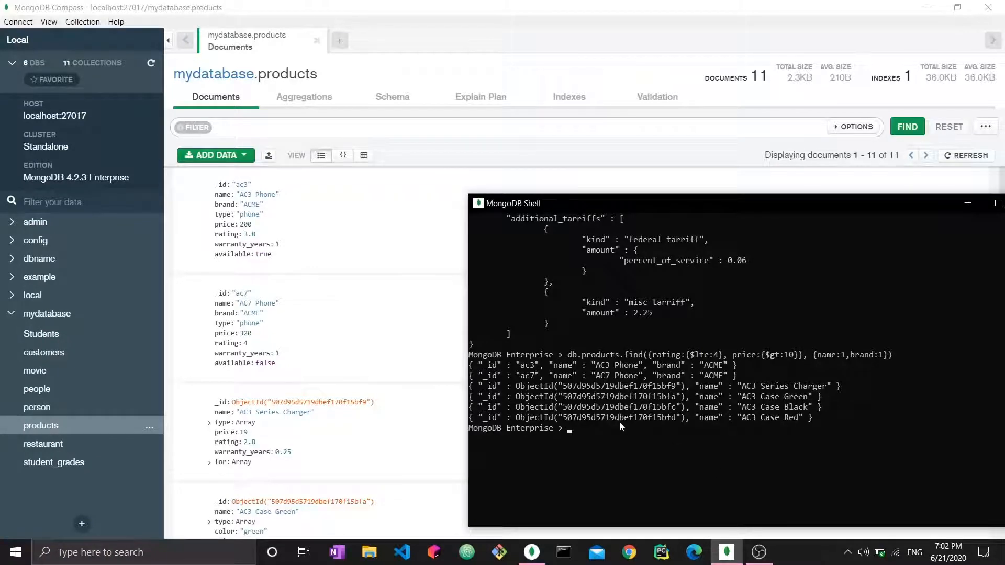
mouse_move(648, 453)
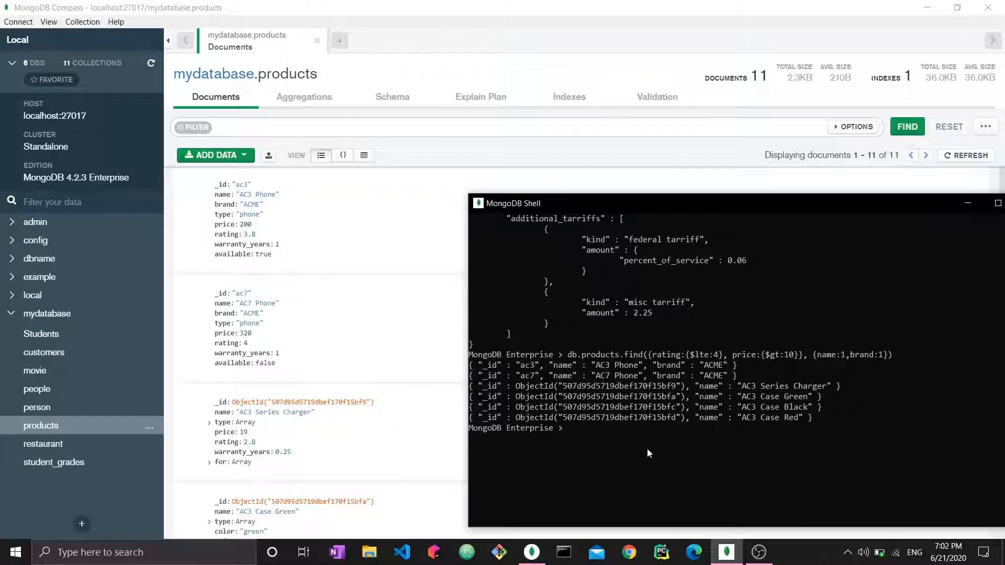
mouse_move(518, 383)
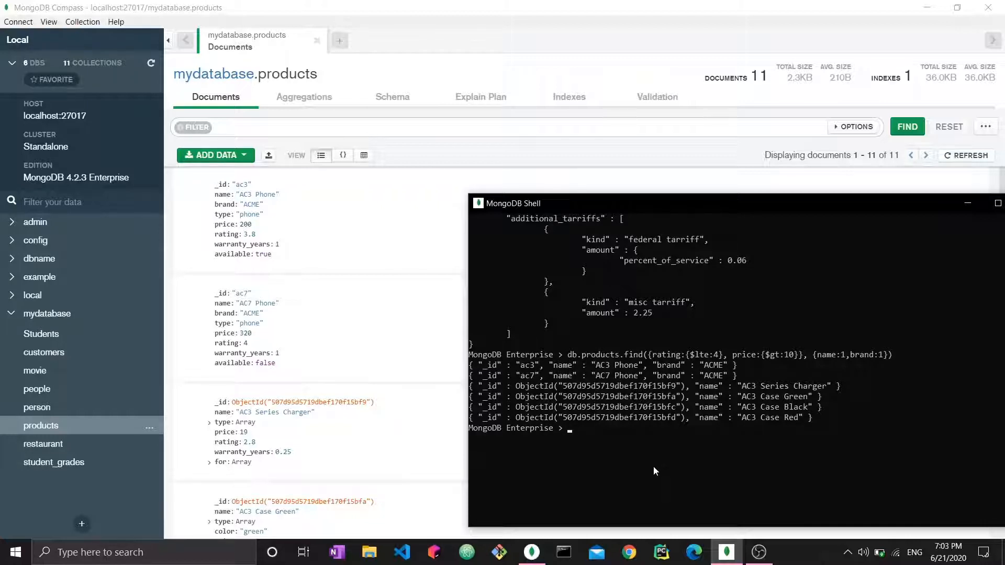
mouse_move(780, 446)
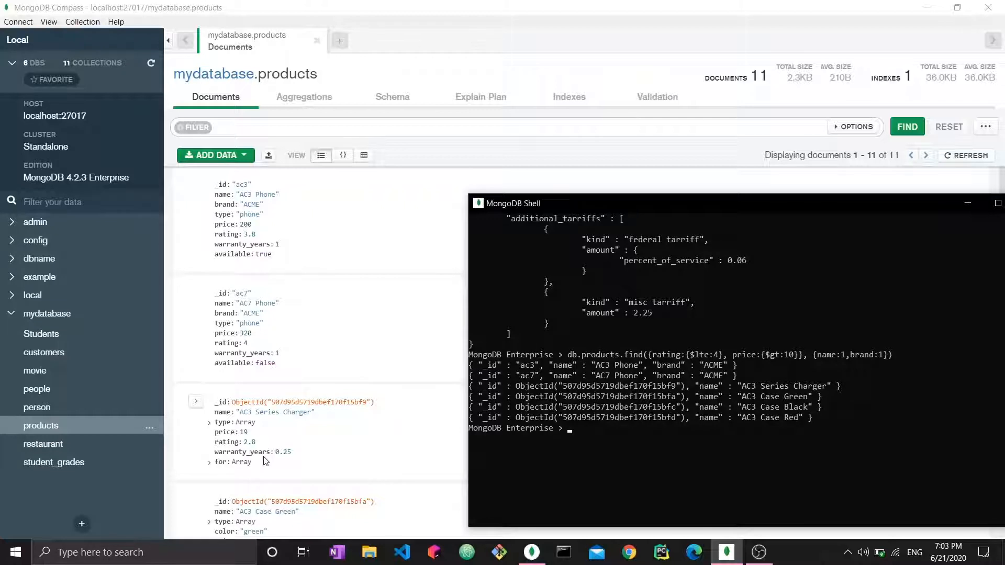
Step: Type the syntax example find({conditiondoc},{projectiondoc}) at the prompt
type("find(")
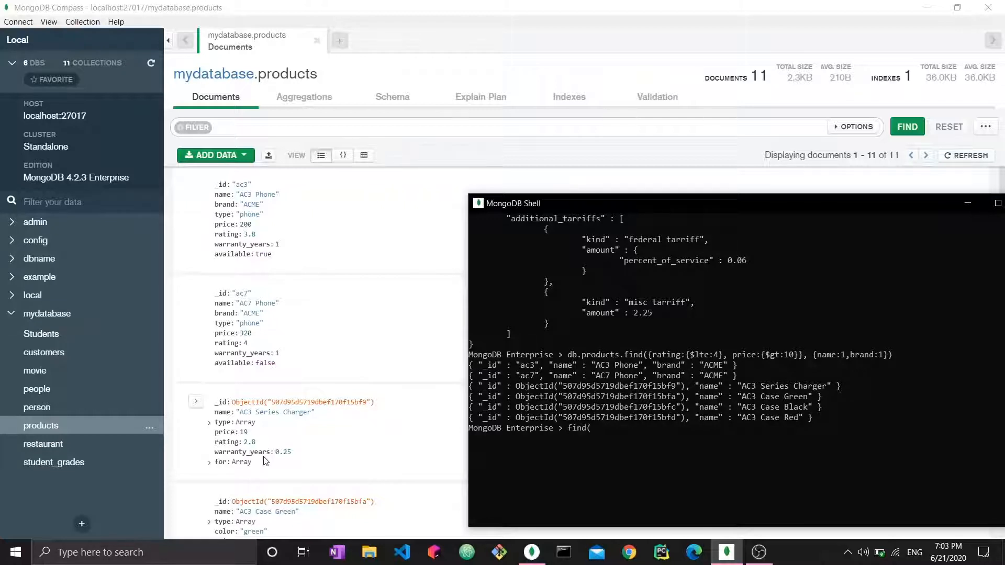
type("{condi")
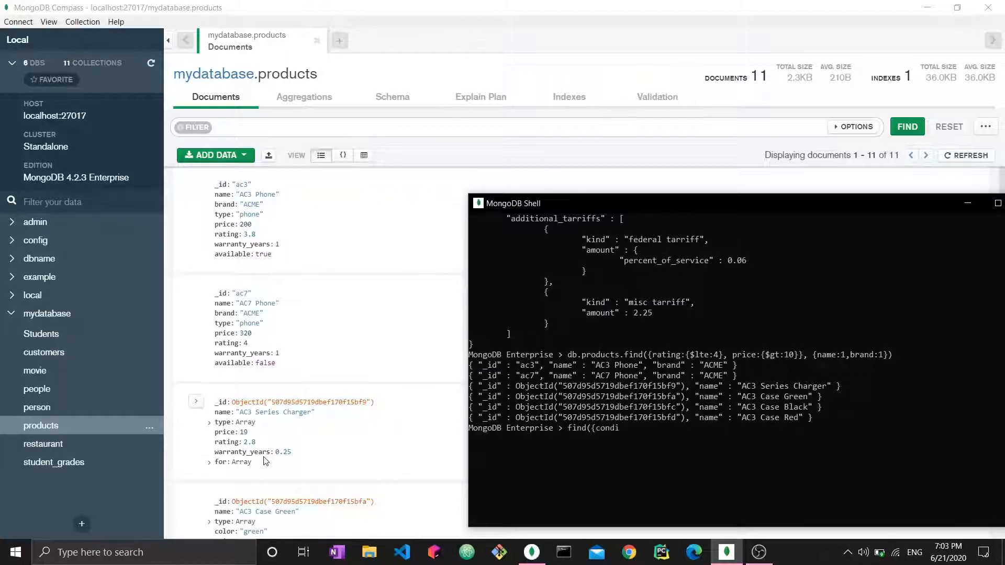
type("tiondoc")
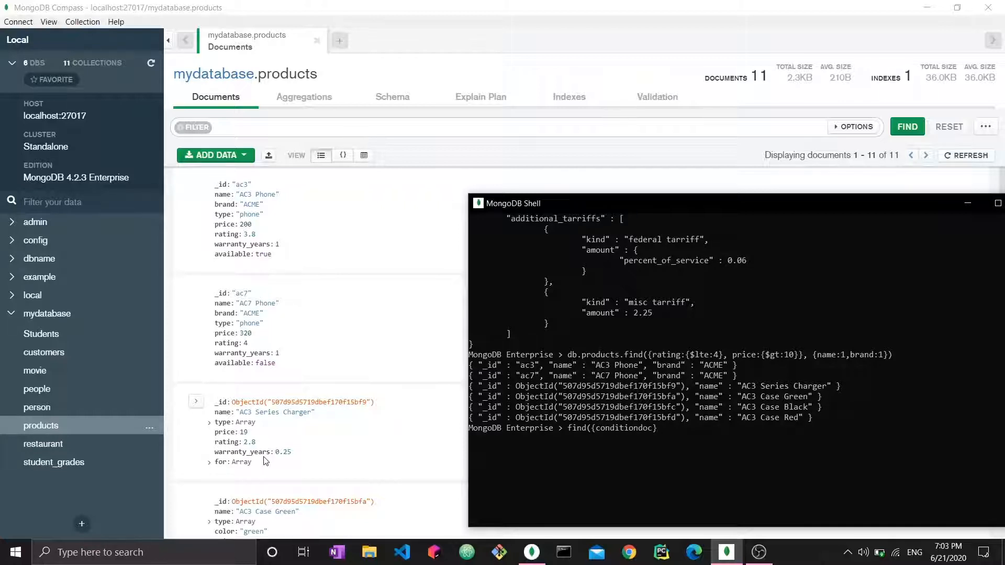
type(",{projectiondoc")
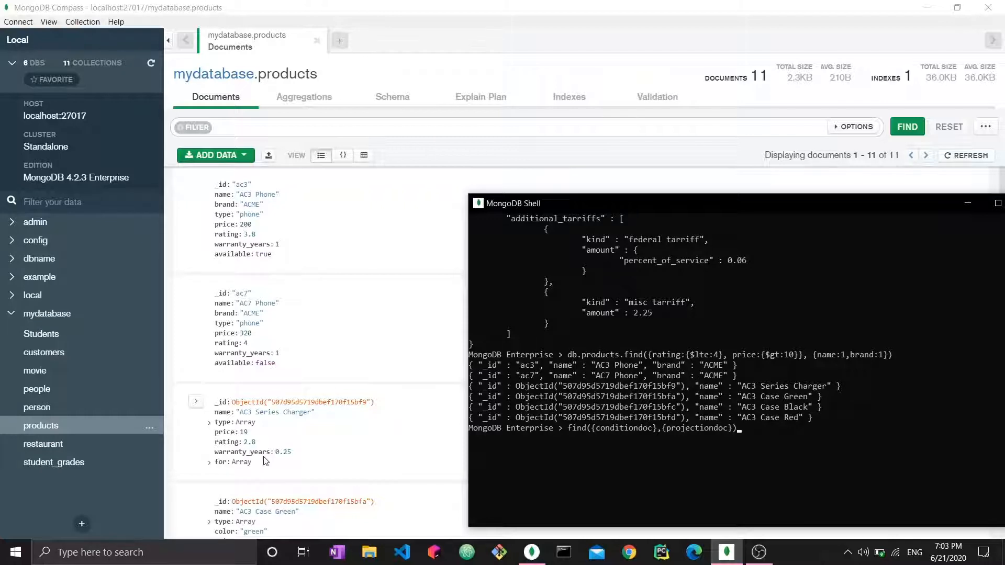
key("BackSpace")
type("db.products.find({rating:{$lte:4}, price:{$gt:10}}, {name:")
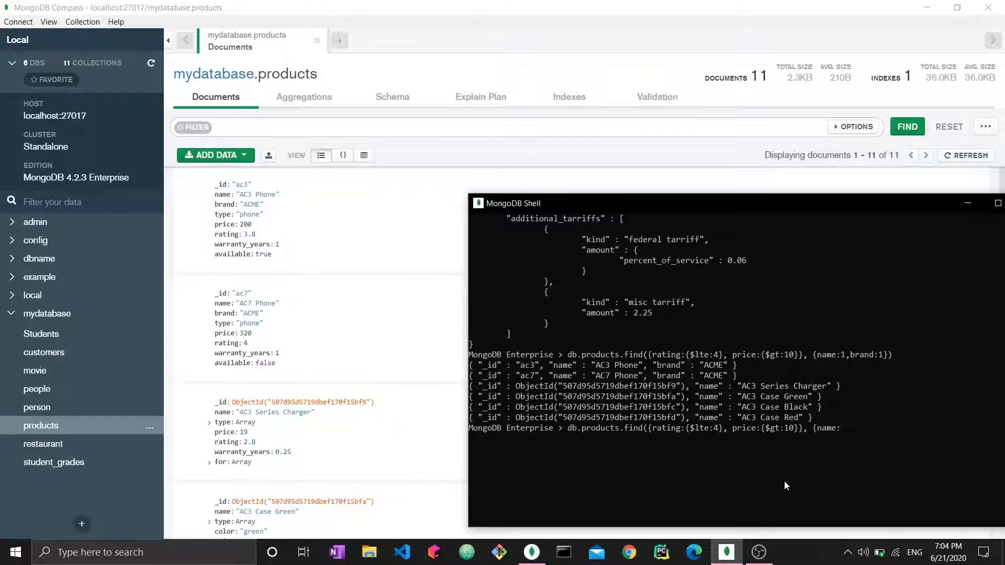
Step: Change the projection to {name:0, brand:0} and rerun the query
type("0, brand:0})")
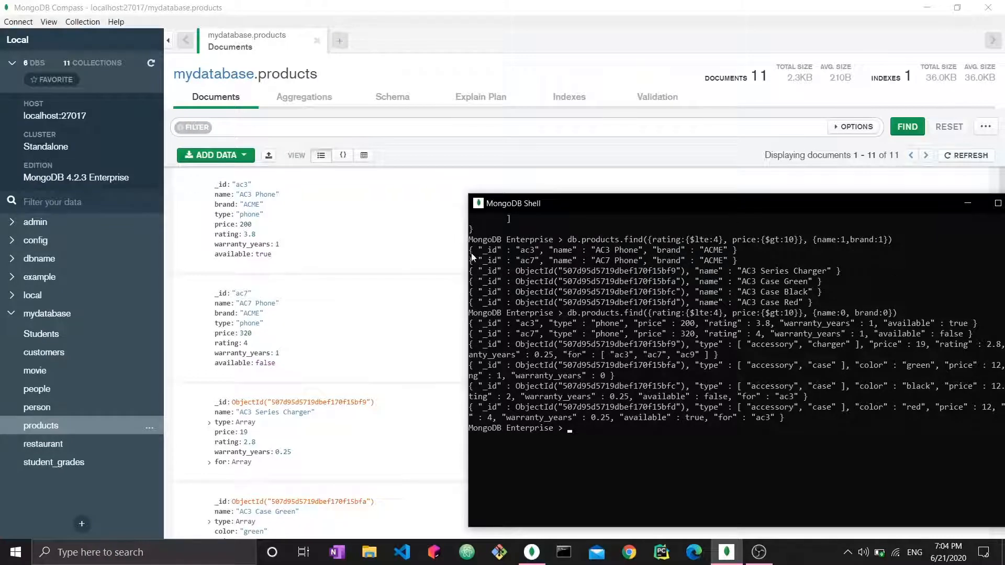
mouse_move(564, 391)
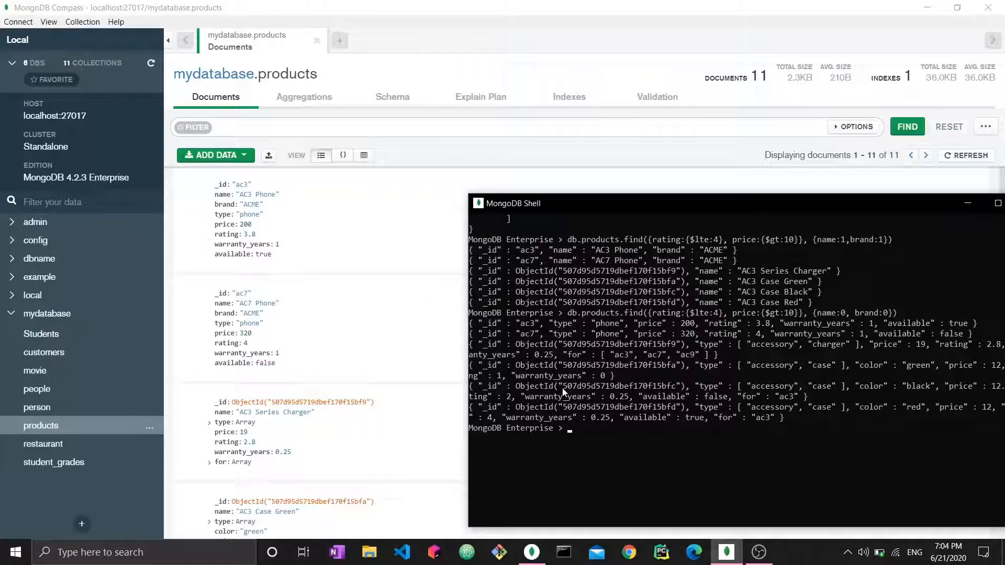
Step: Add _id:0 to the exclusion projection, run it, then clear the screen with cls
type("db.products.find({rating:{$lte:4}, price:{$gt:10}}, {name:0, brand:0})")
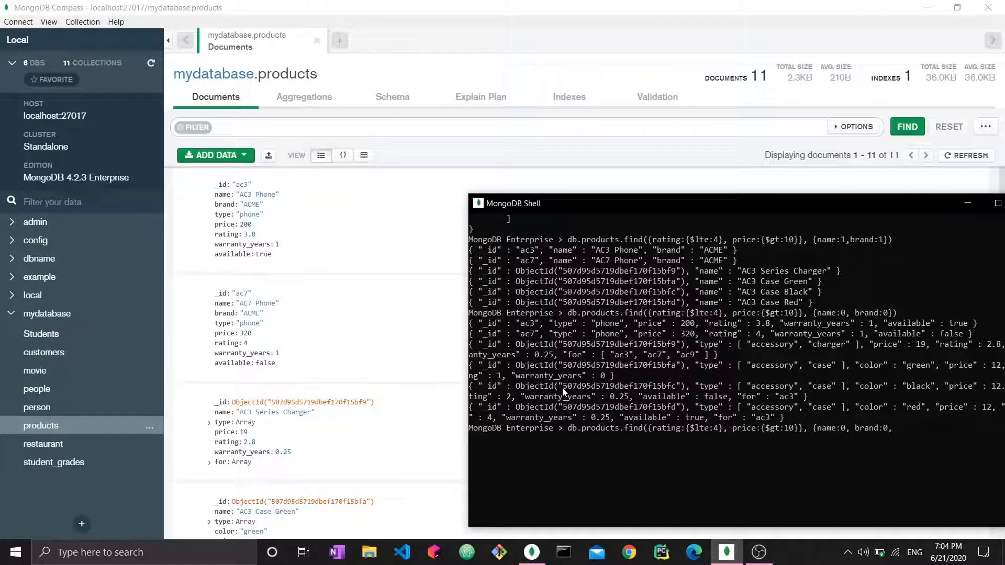
type("_id:0")
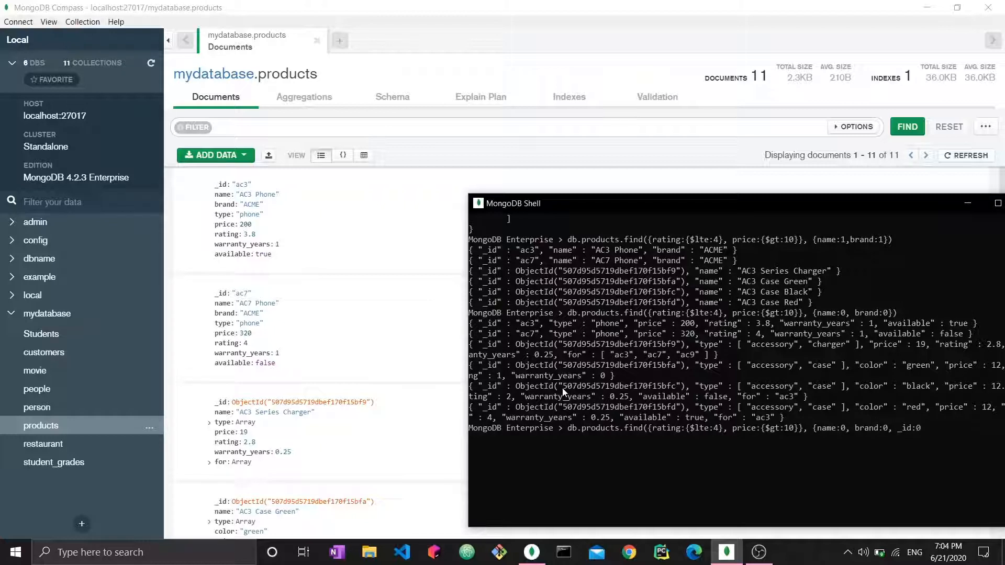
type(")")
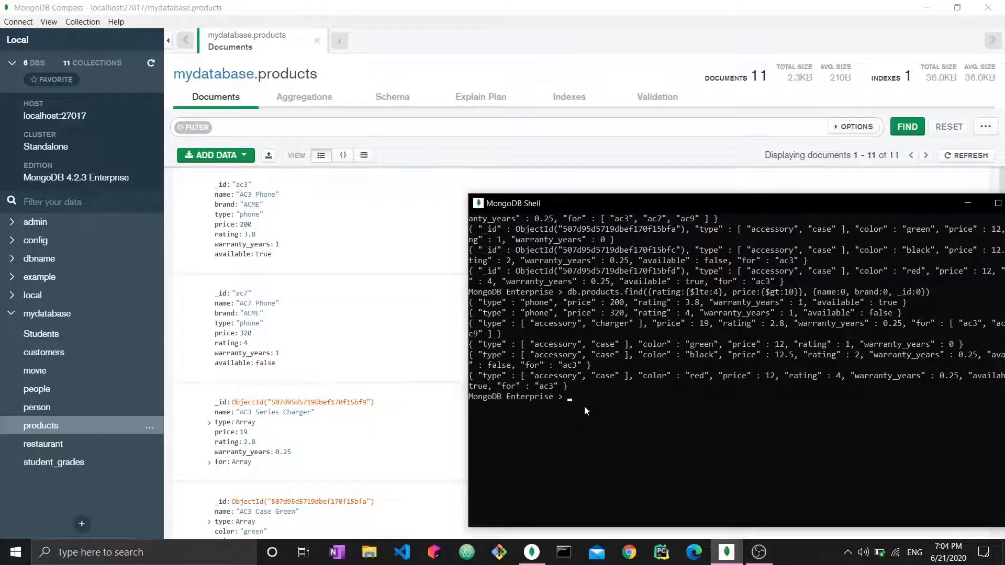
type("cls")
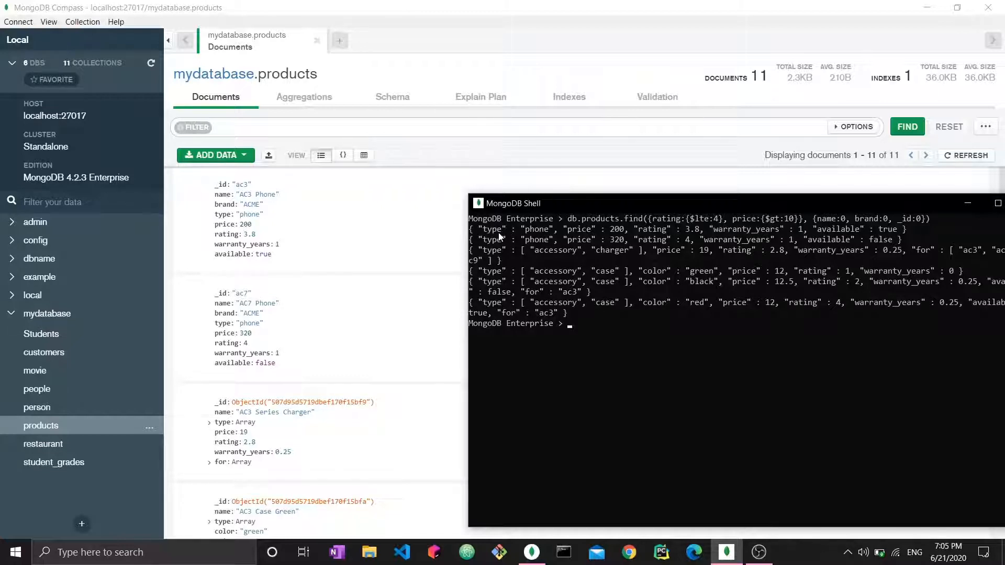
mouse_move(722, 164)
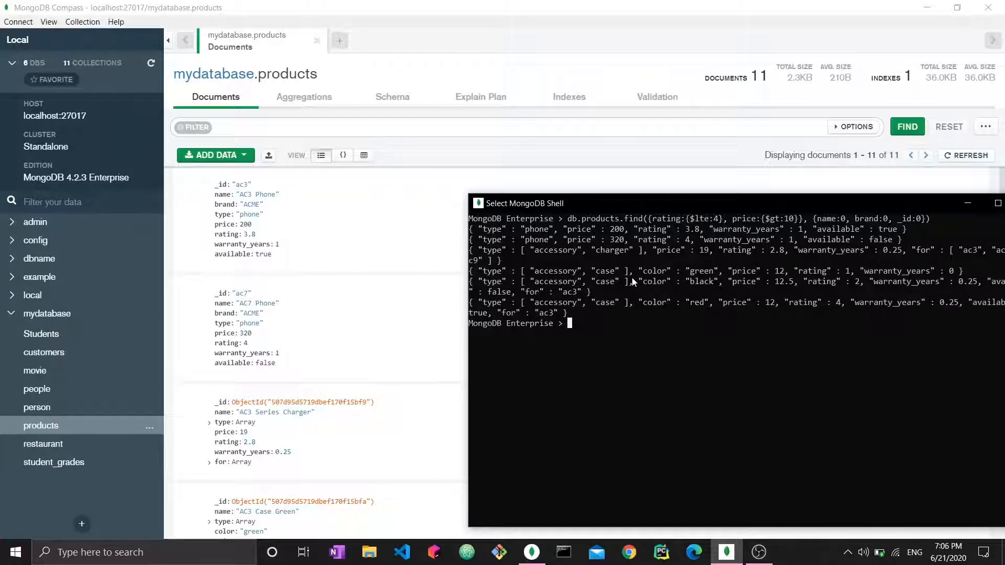
Step: Add rating:1 to the name/brand exclusion projection and run it, triggering the mixing error
type("db.products.find({rating:{$lte:4}, price:{$gt:10}}, {name:0, brand:0, _id:0})")
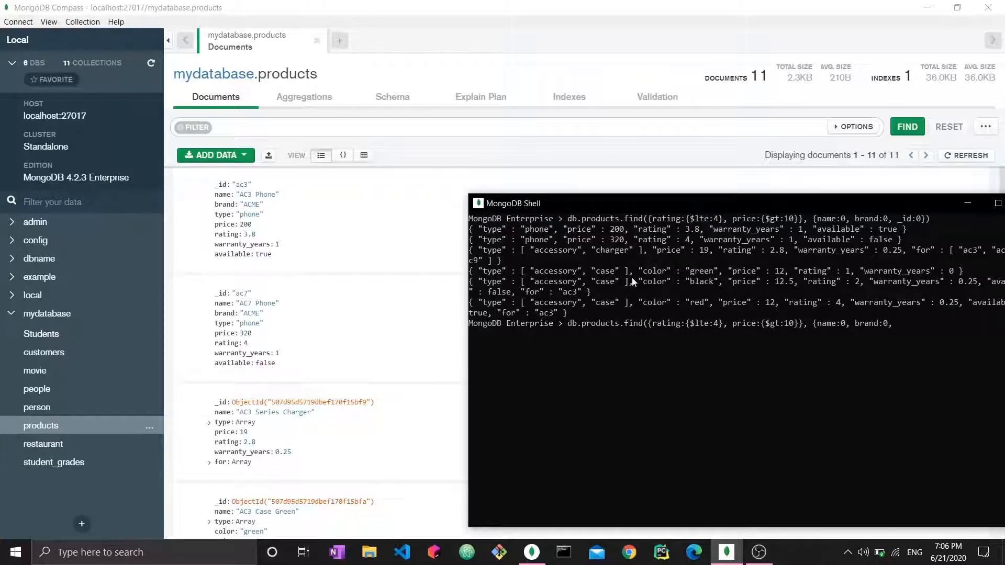
type("rating:1})")
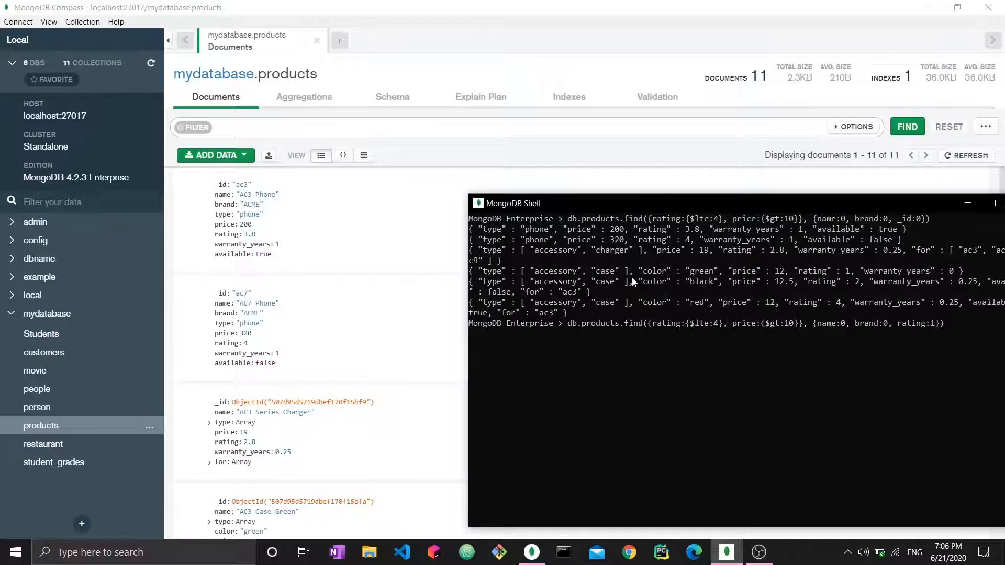
key("enter")
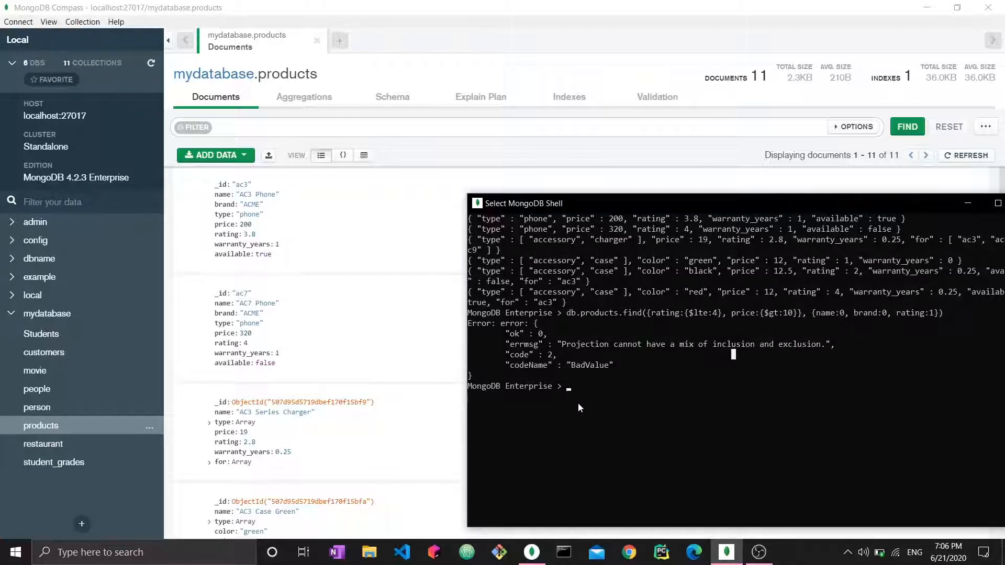
Step: Run the query with projection {_id:0, name:1, brand:1}
type("db.products.find({rating:{$lte:4}, price:{$gt:10}}, {name:0, brand:0, rating:1})")
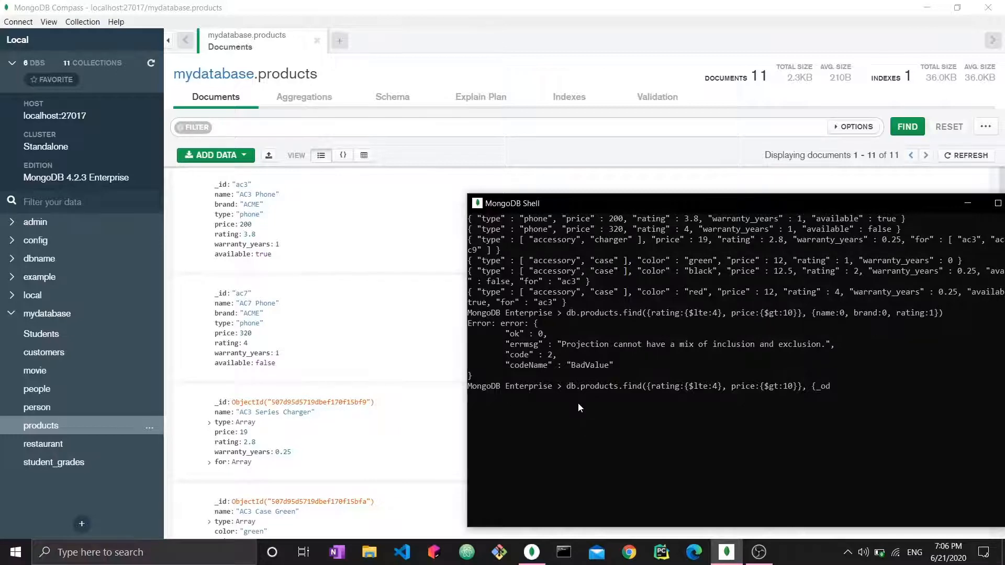
type("id:0")
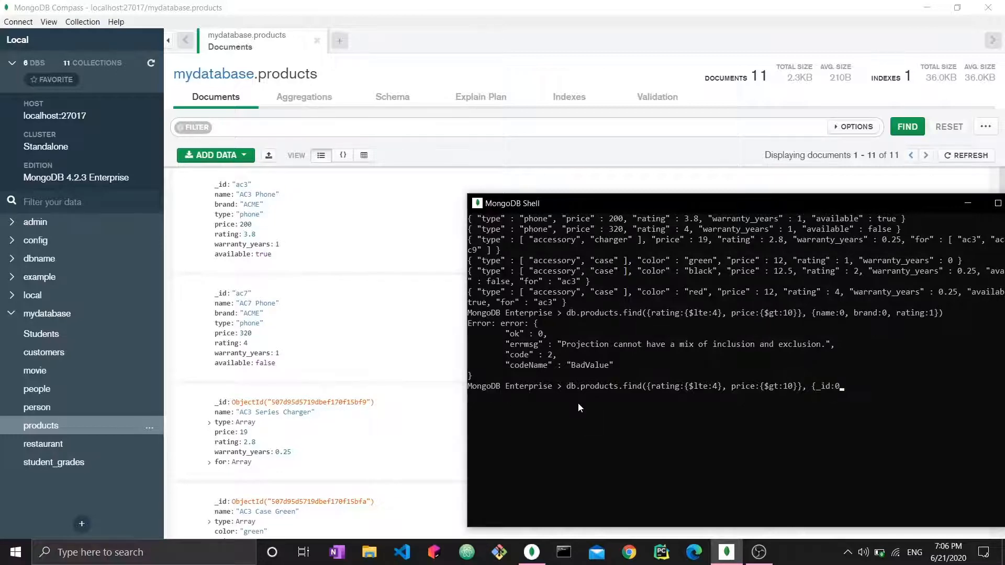
type("name:1, brand:1})")
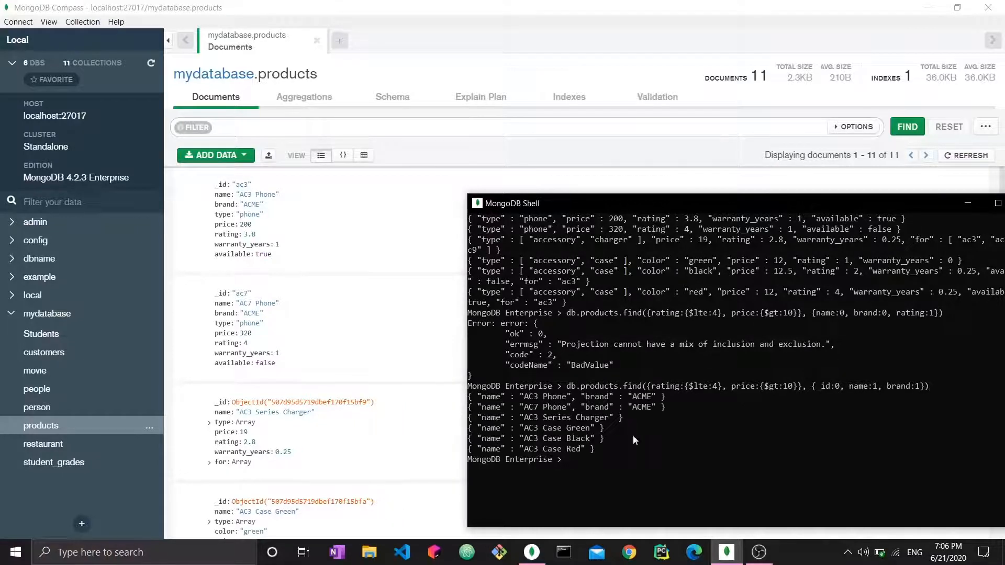
mouse_move(590, 476)
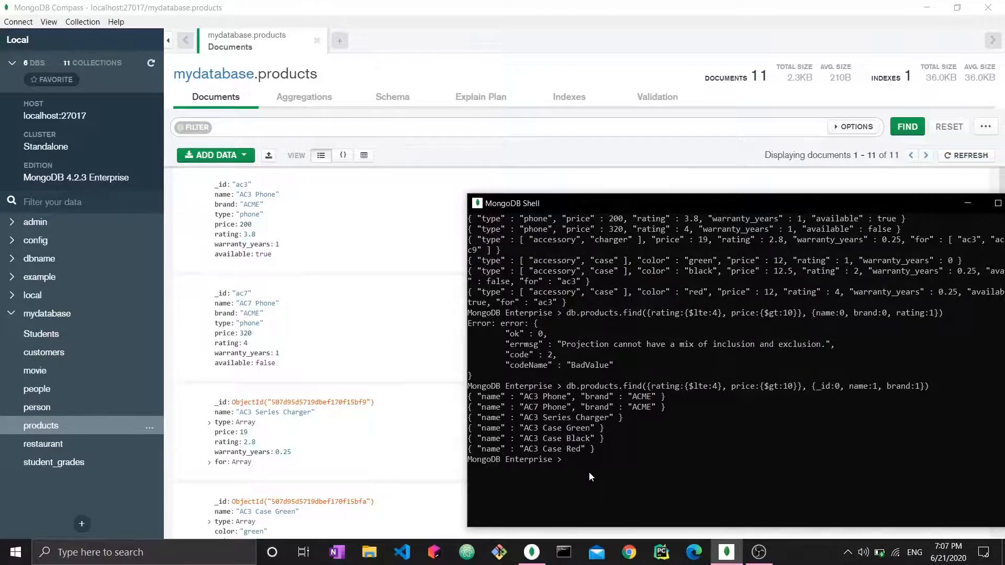
type("db.products.find({rating:{$lte:4}, price:{$gt:10}}, {_id:0, name:1, brand:1})")
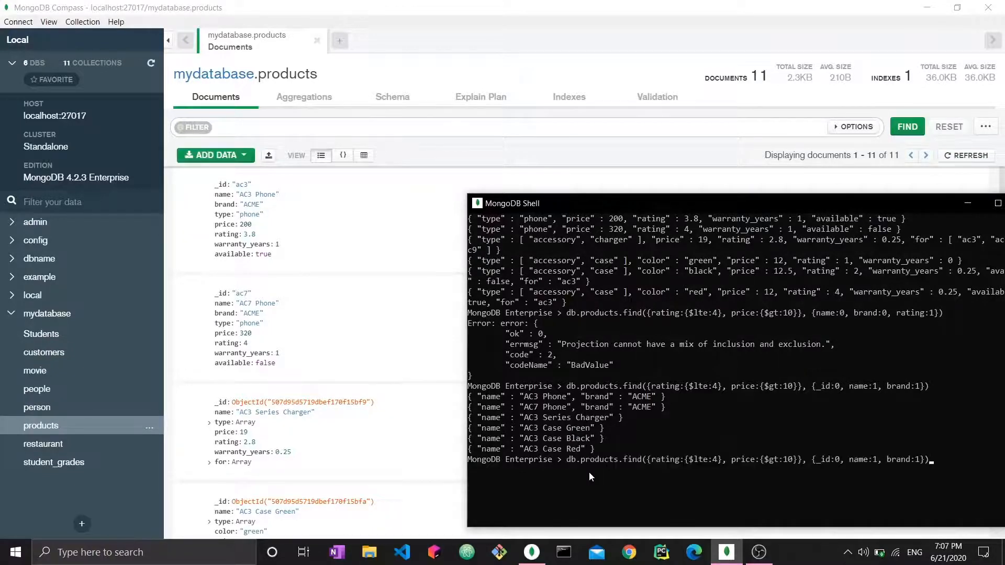